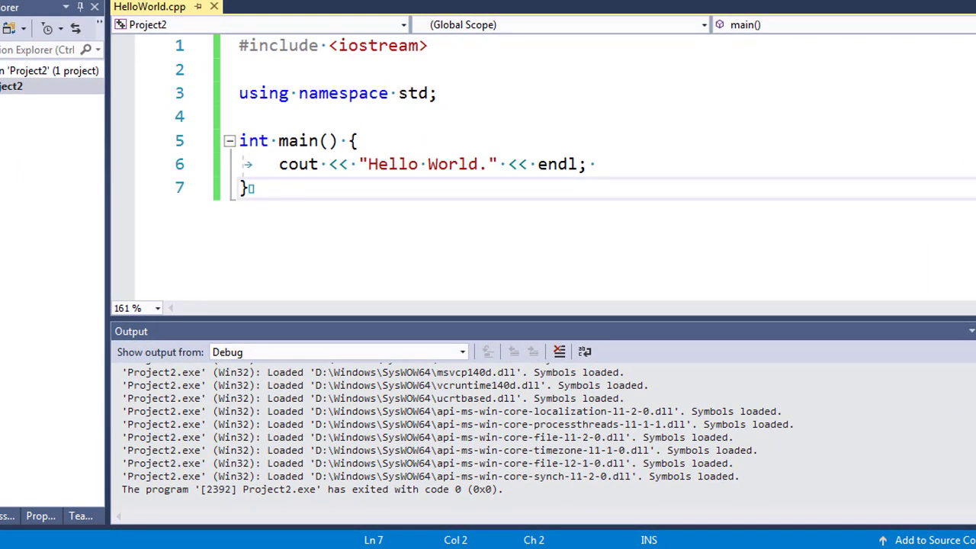
mouse_move(129, 167)
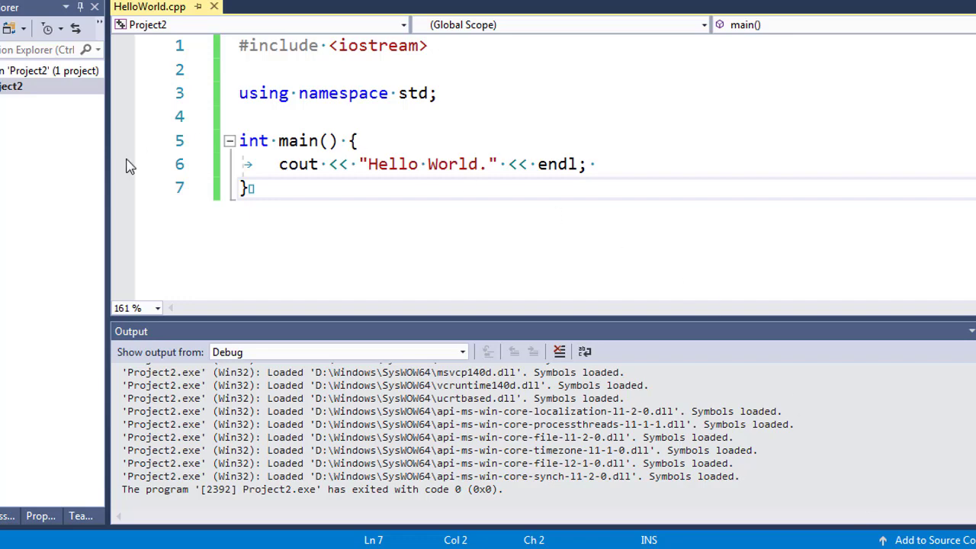
mouse_move(317, 183)
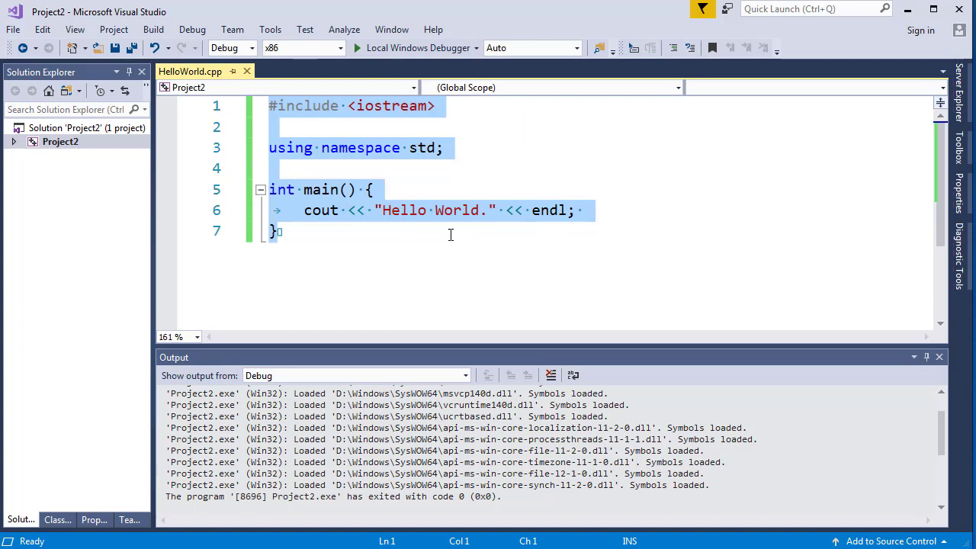
mouse_move(308, 189)
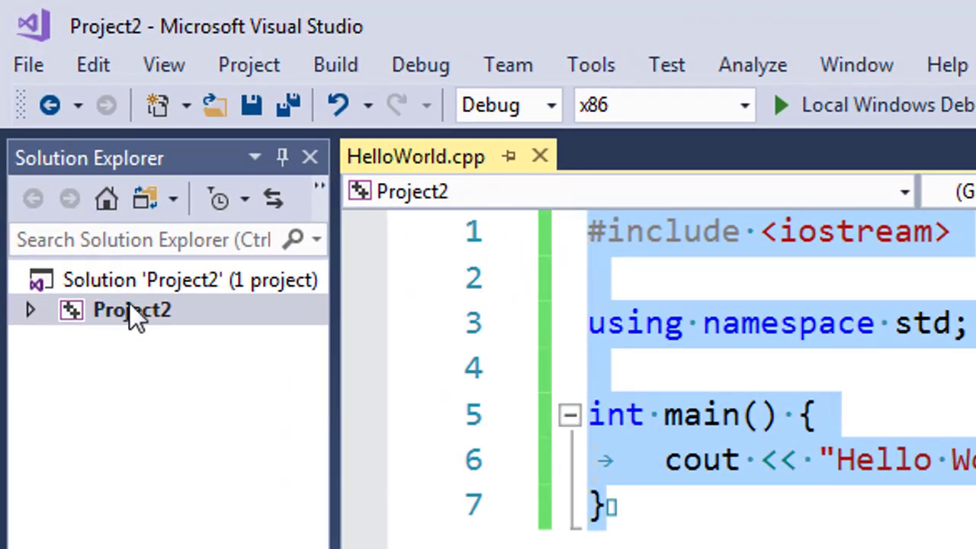
mouse_move(130, 328)
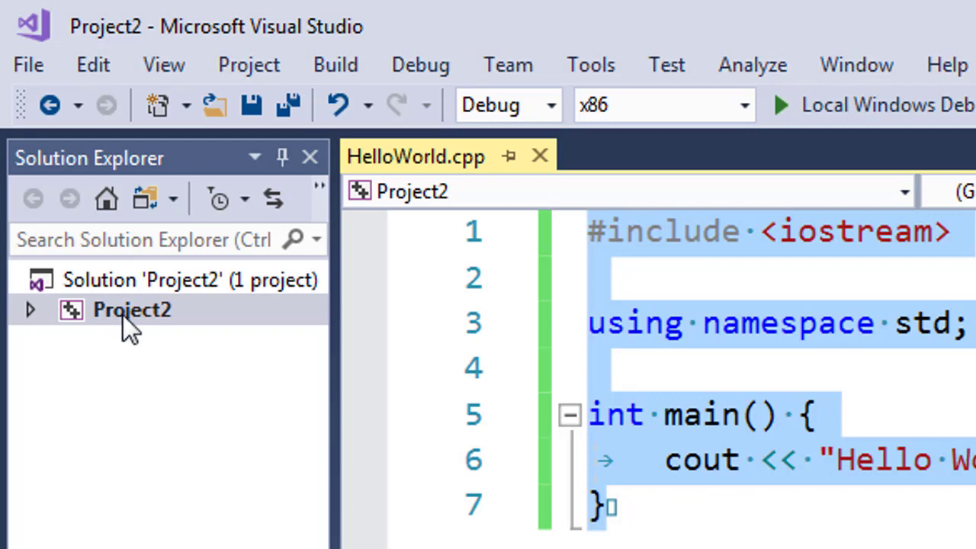
mouse_move(145, 321)
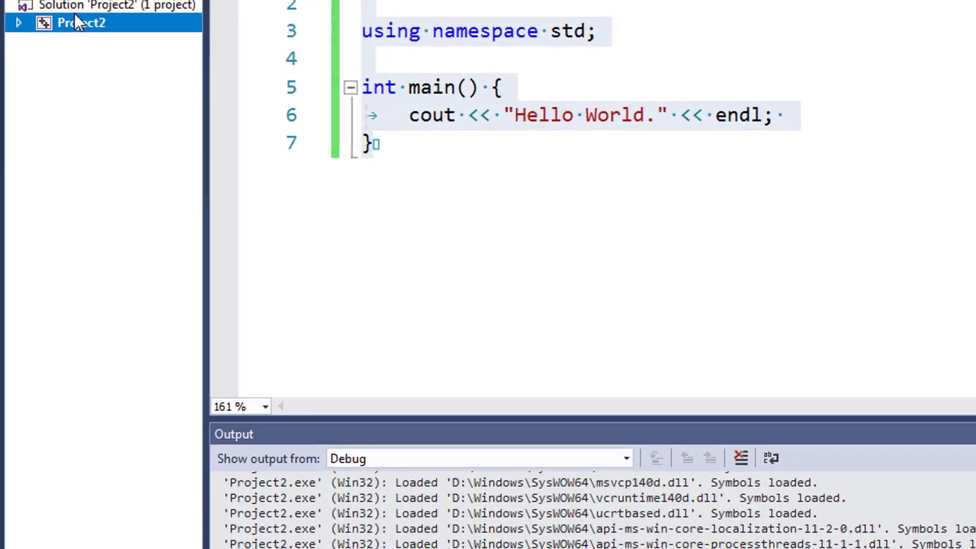
- Bring up the context menu for the Project2 project in Solution Explorer
right_click(81, 23)
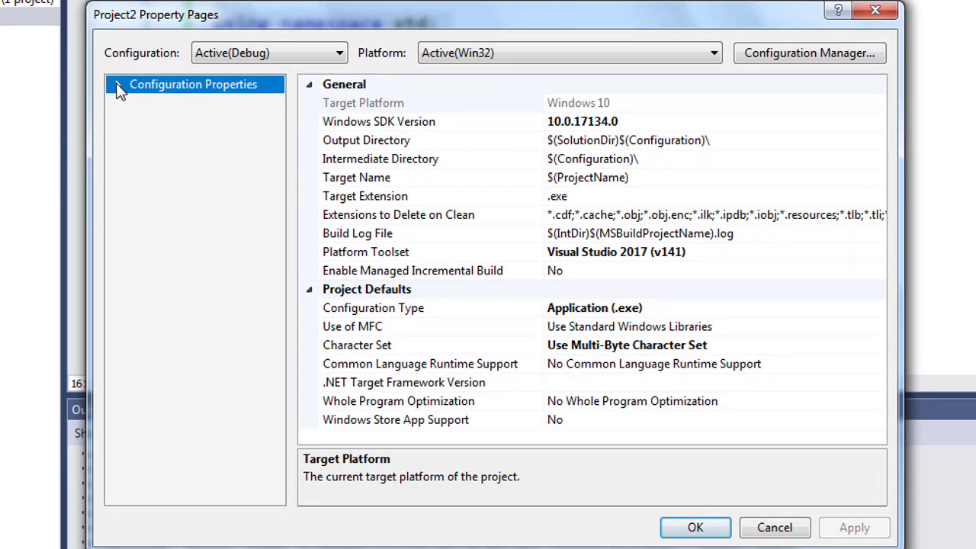
- Navigate to Configuration Properties > Linker > System, where SubSystem shows Not Set
click(115, 83)
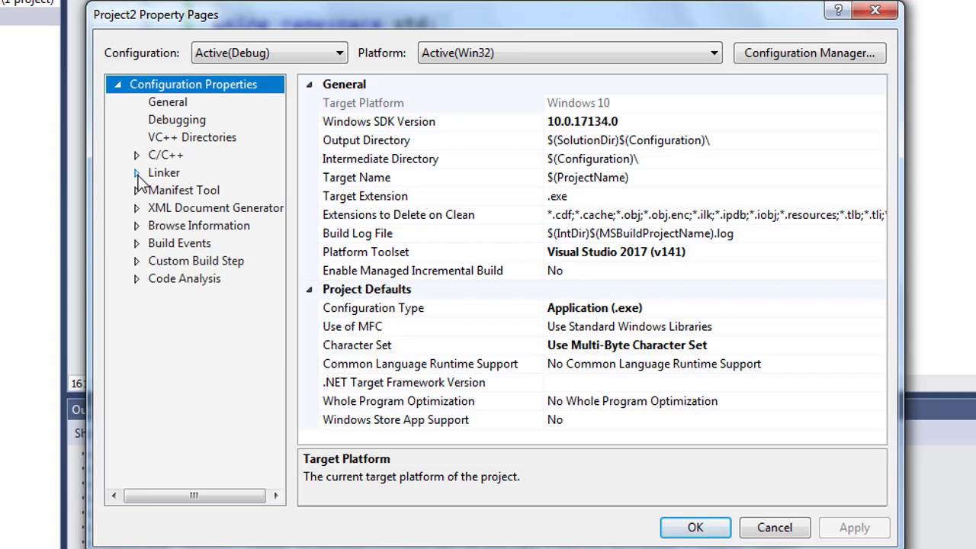
click(136, 172)
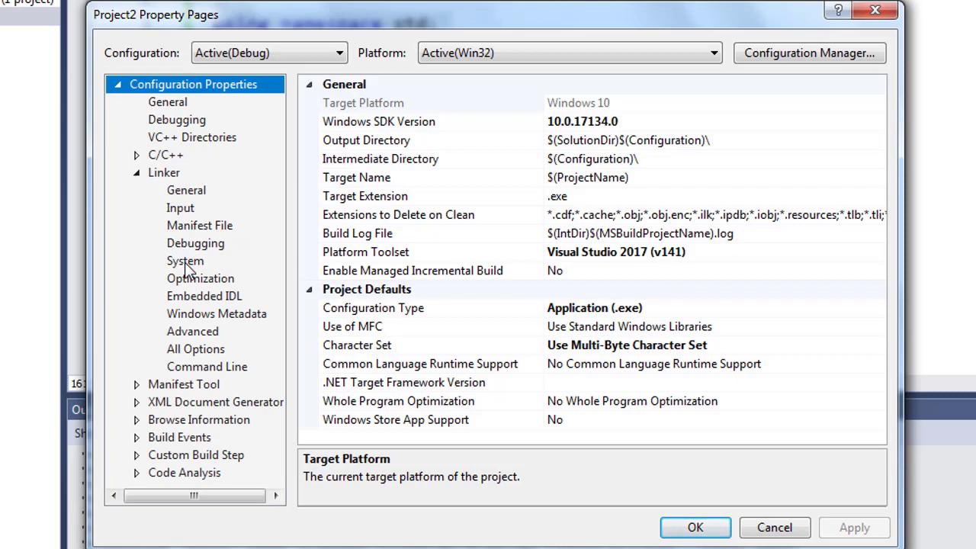
click(184, 260)
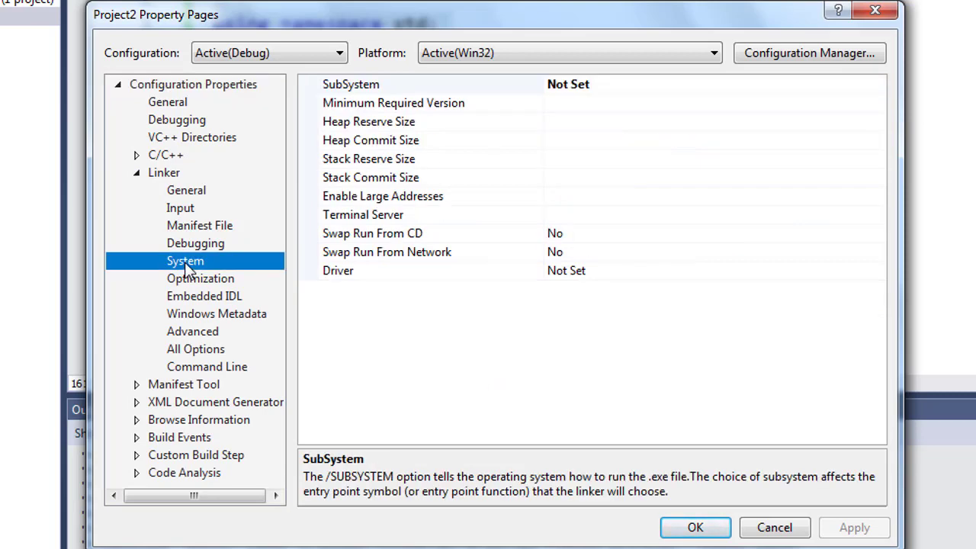
mouse_move(348, 87)
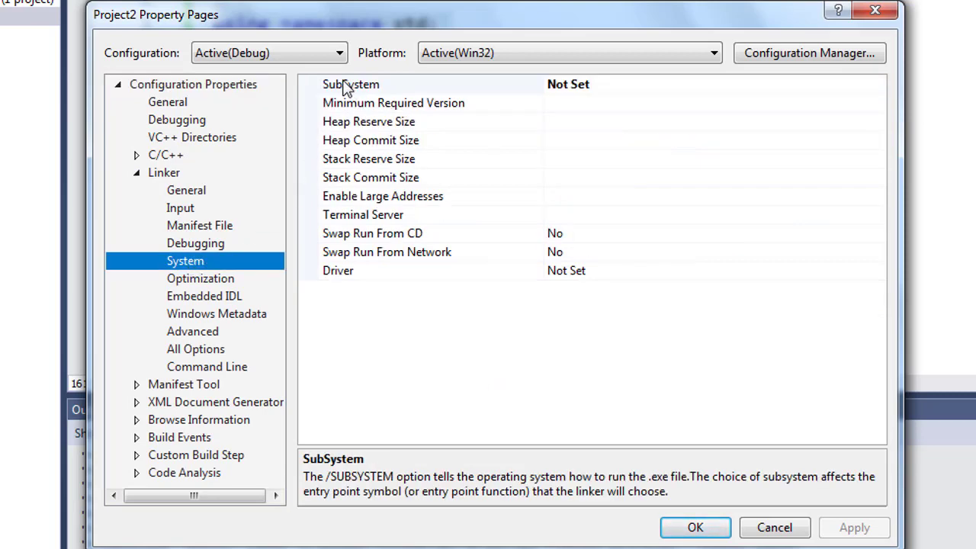
mouse_move(363, 92)
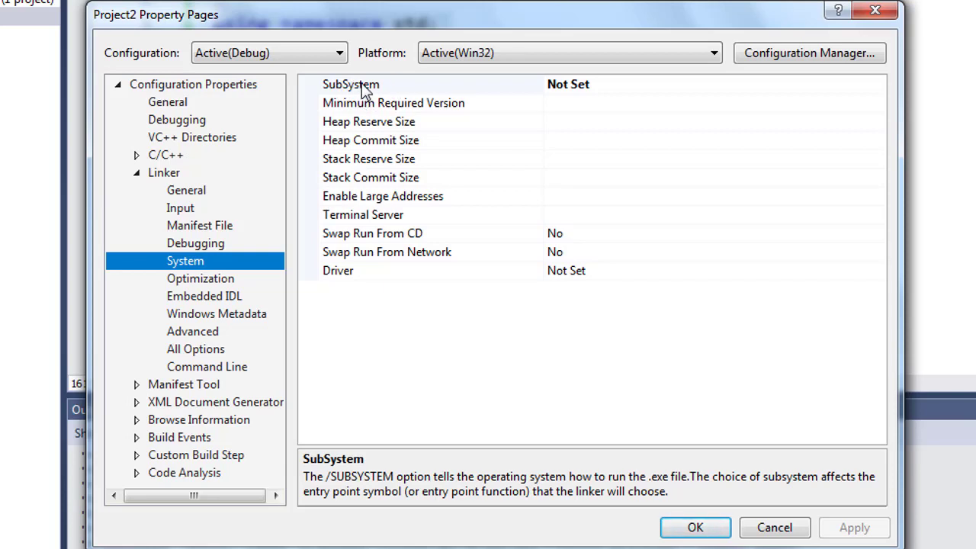
mouse_move(549, 90)
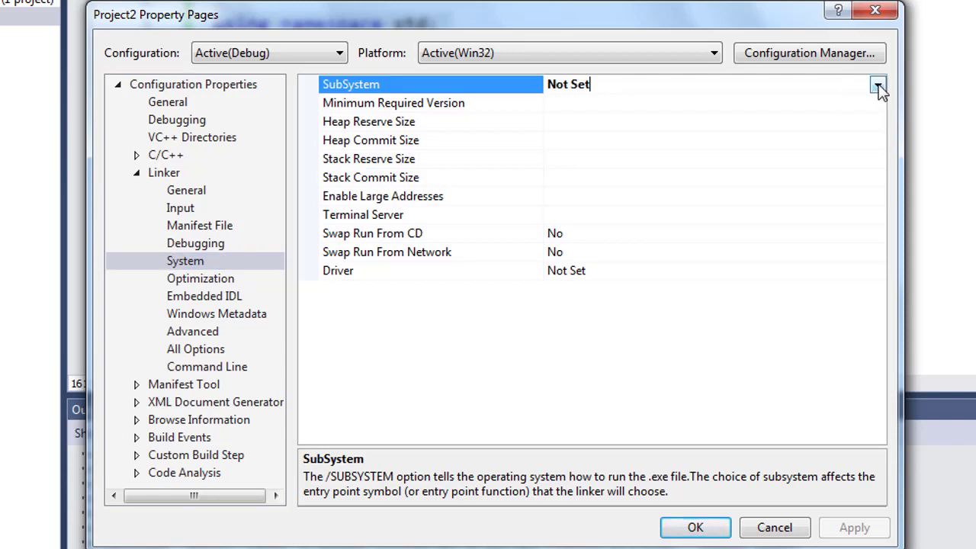
- Set SubSystem to Console (/SUBSYSTEM:CONSOLE), apply it and confirm the property pages
click(878, 84)
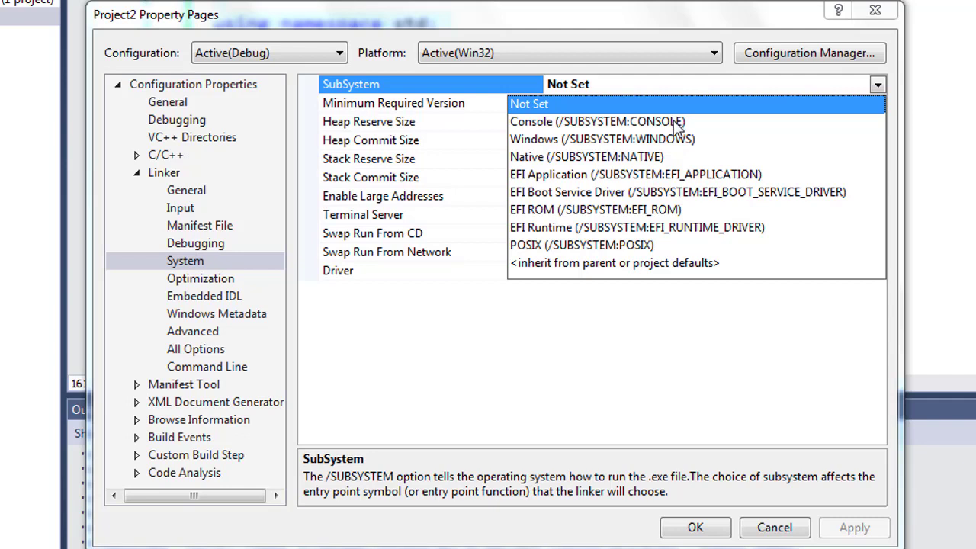
click(598, 122)
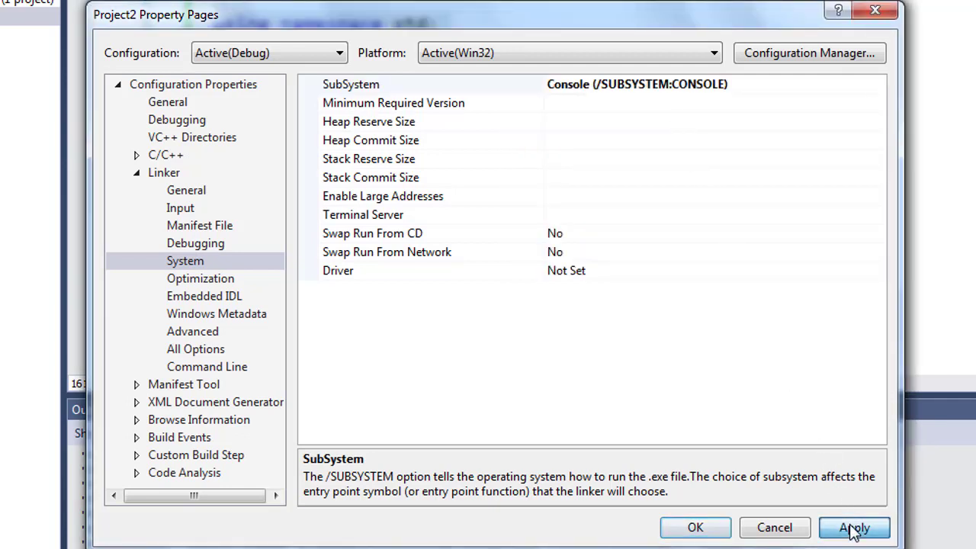
click(854, 527)
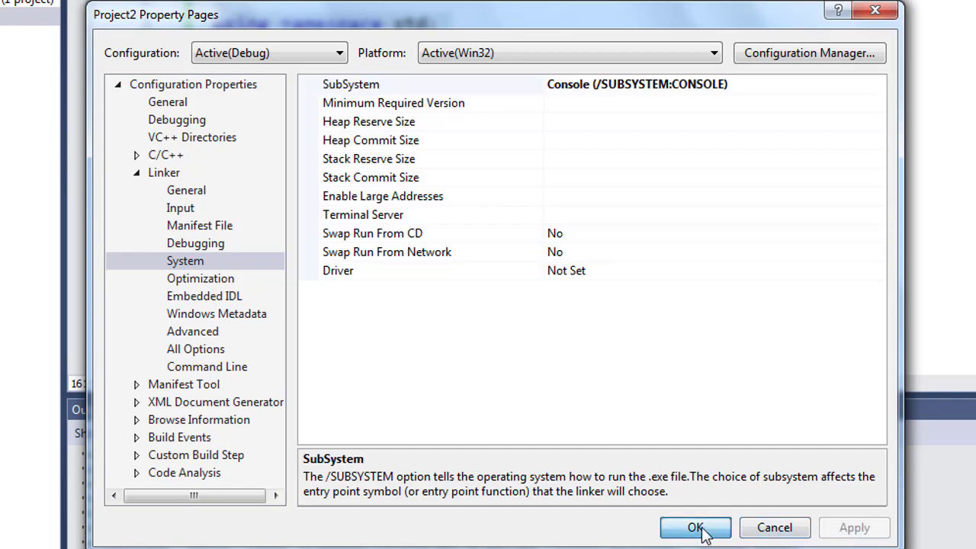
click(695, 527)
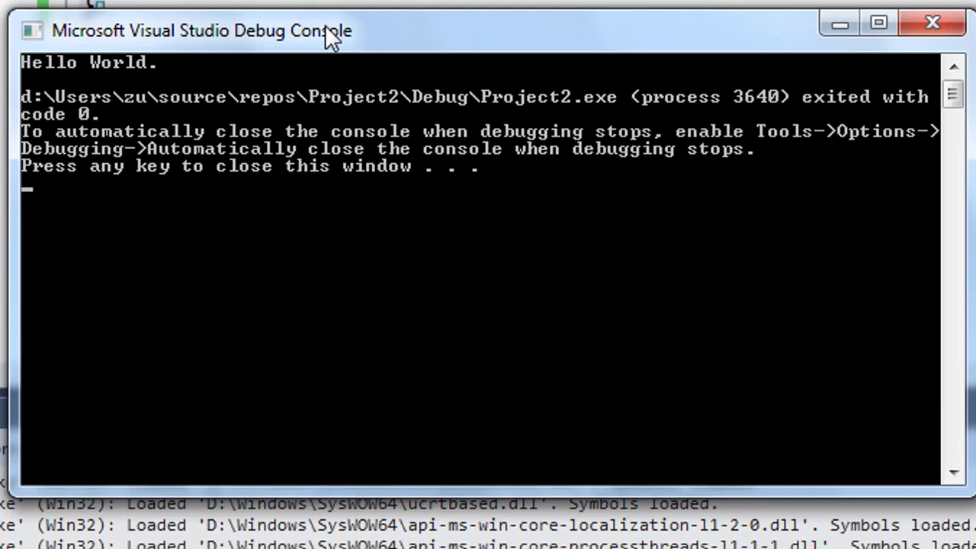
mouse_move(389, 275)
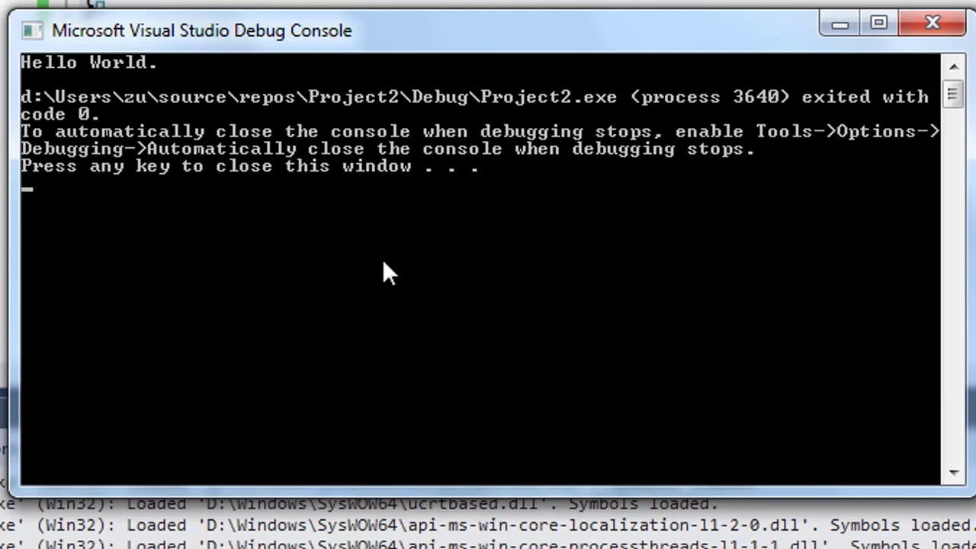